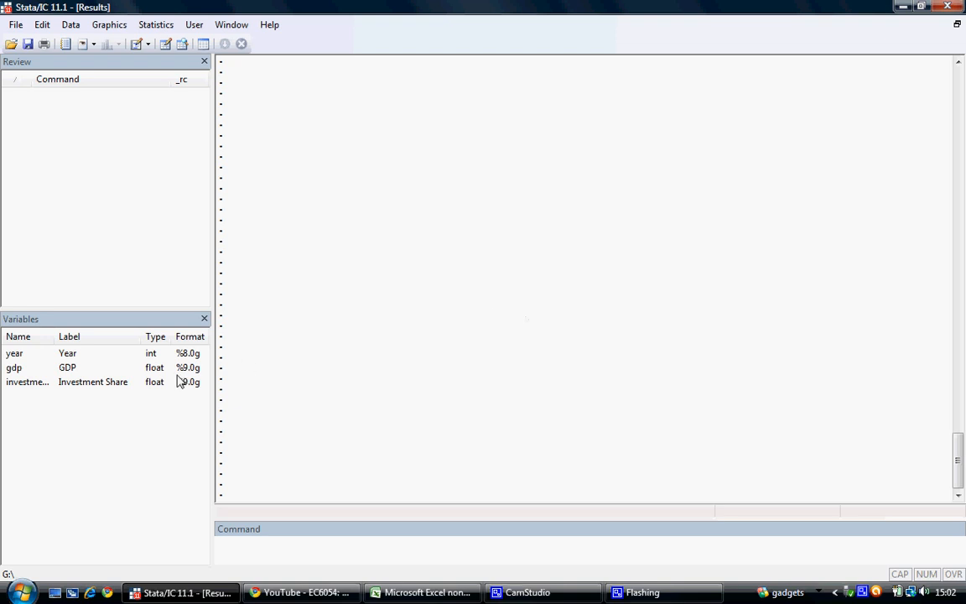
{"action": "mouse_move", "coordinate": [74, 355]}
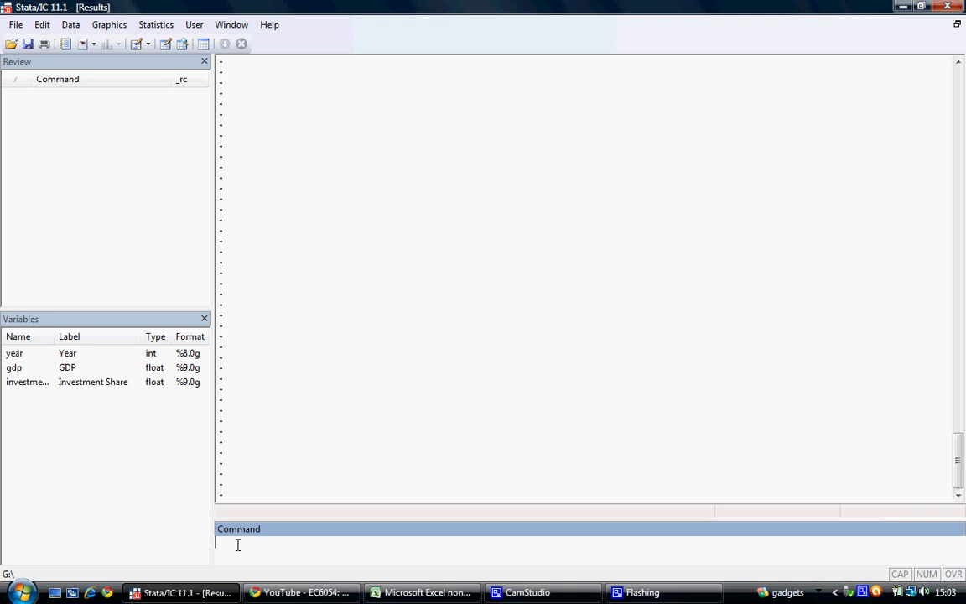
- List year, gdp and investmentshare for all 18 observations, 1990–2007
{"action": "type", "text": "list"}
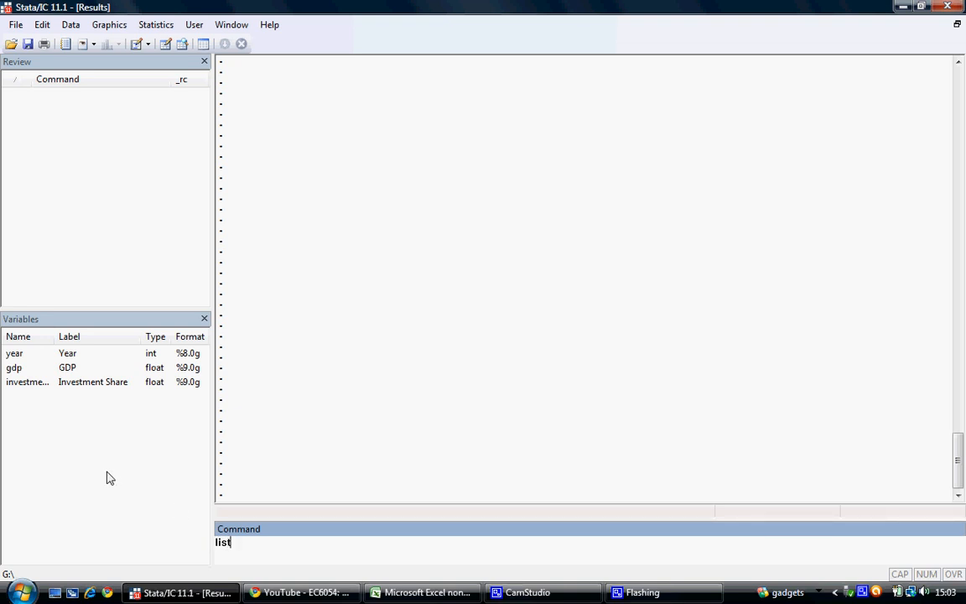
{"action": "type", "text": "year gdp investmentshare"}
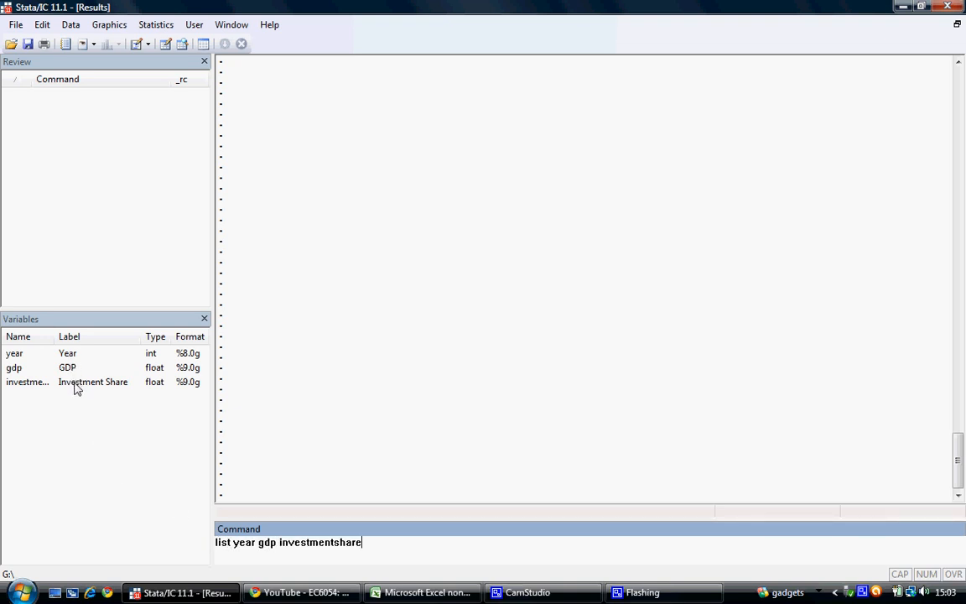
{"action": "key", "text": "Return"}
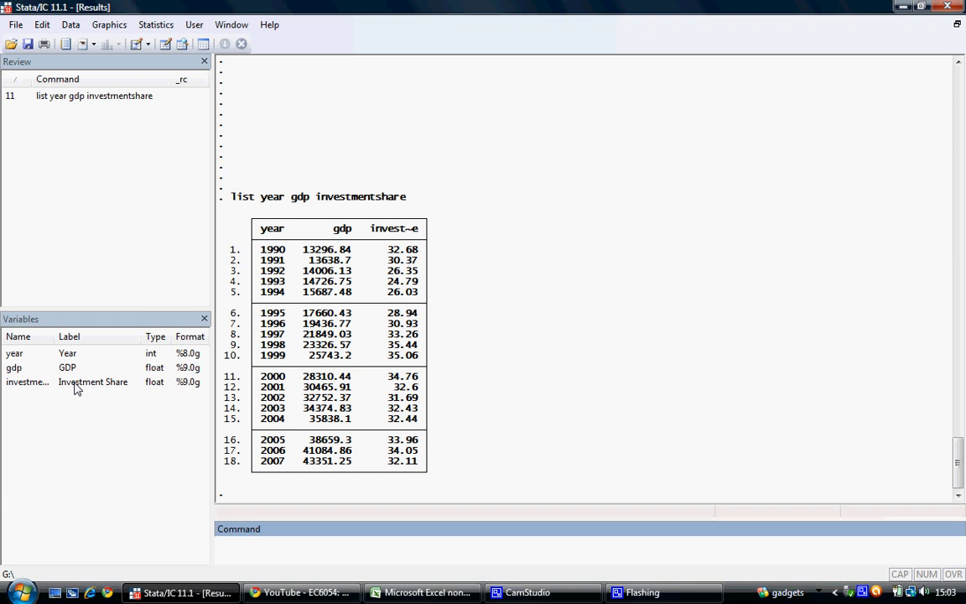
{"action": "left_click", "coordinate": [336, 539]}
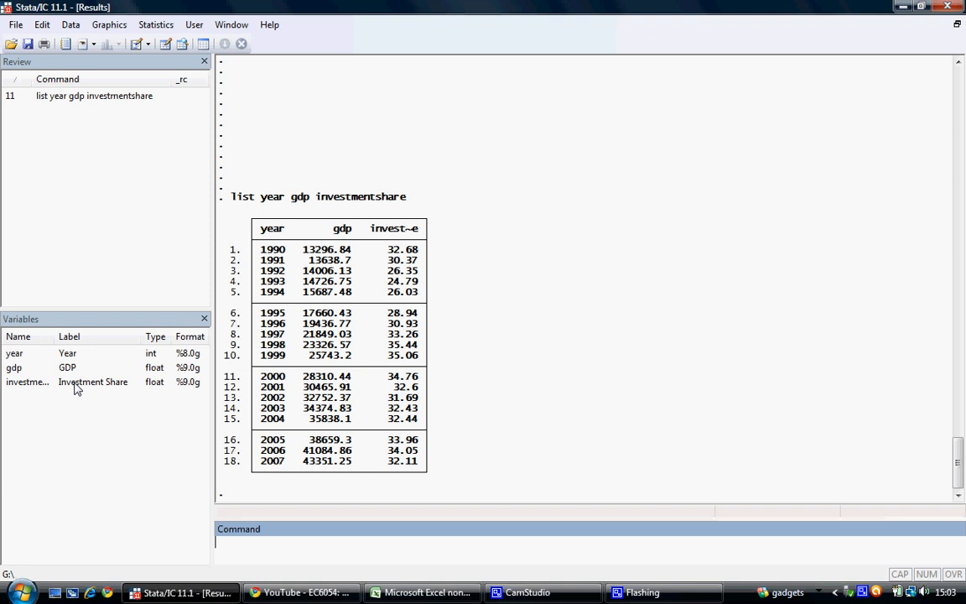
{"action": "mouse_move", "coordinate": [283, 270]}
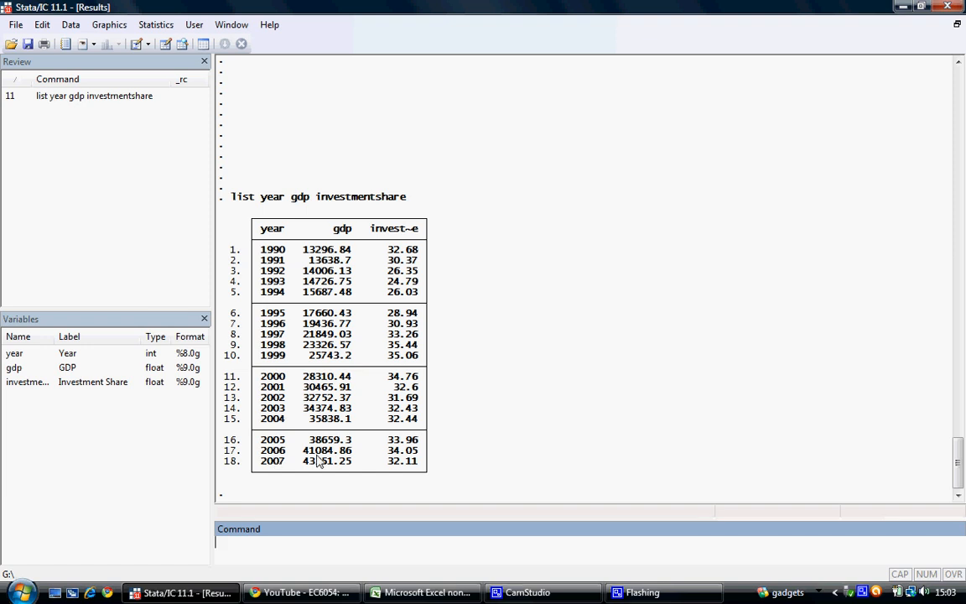
{"action": "mouse_move", "coordinate": [293, 504]}
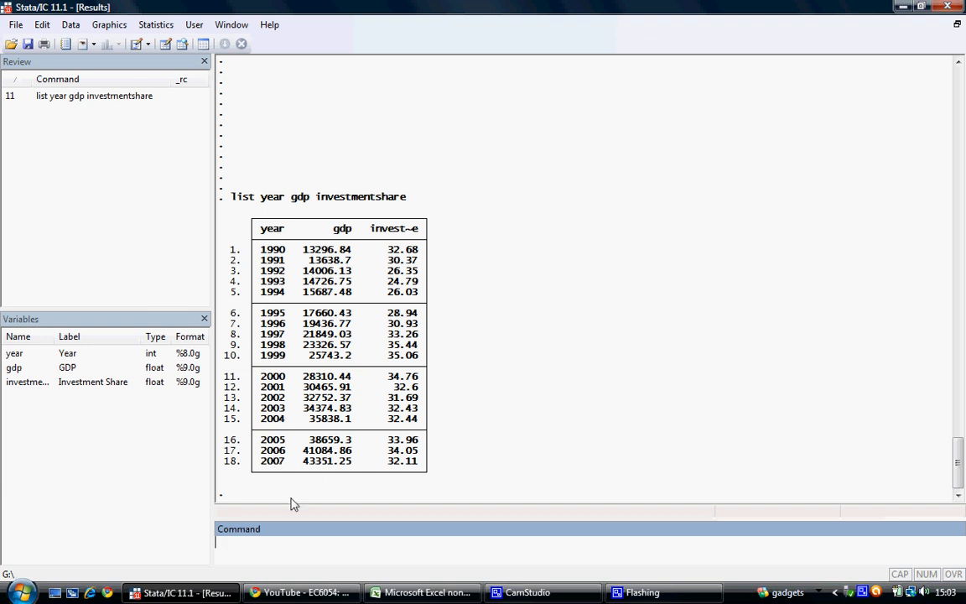
- Run 'tsset year, year' to declare yearly time series data on year
{"action": "type", "text": "t"}
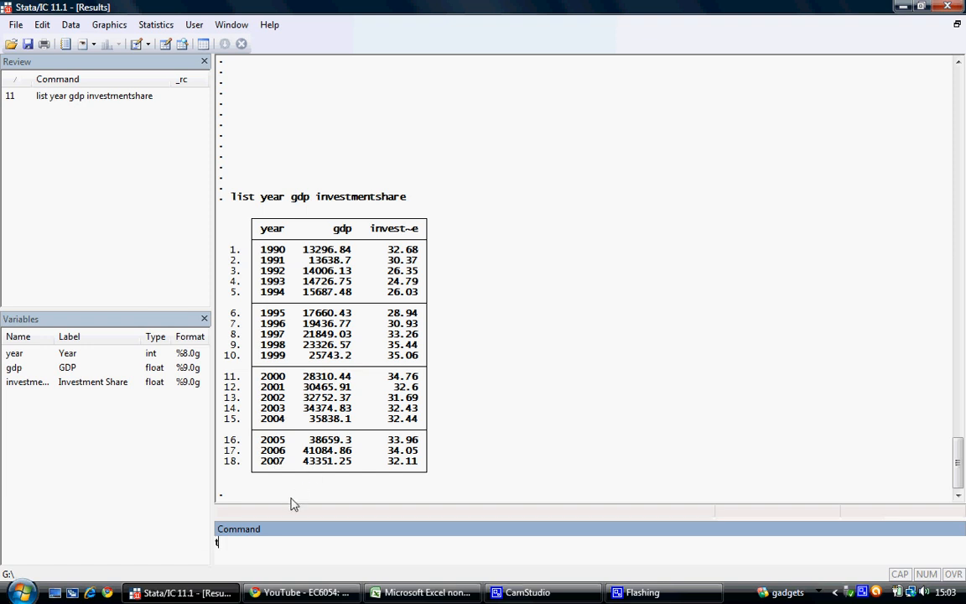
{"action": "type", "text": "sset"}
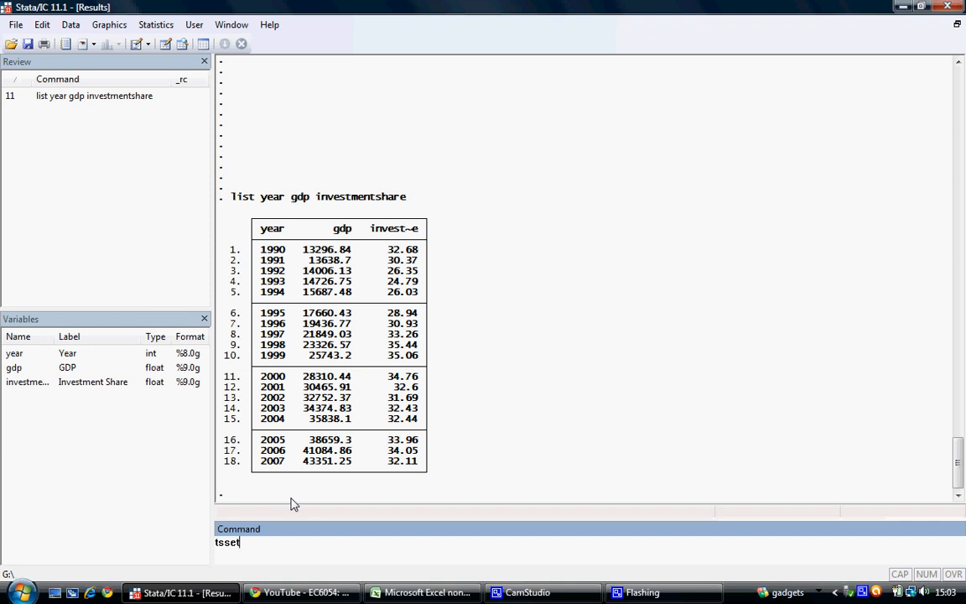
{"action": "mouse_move", "coordinate": [12, 362]}
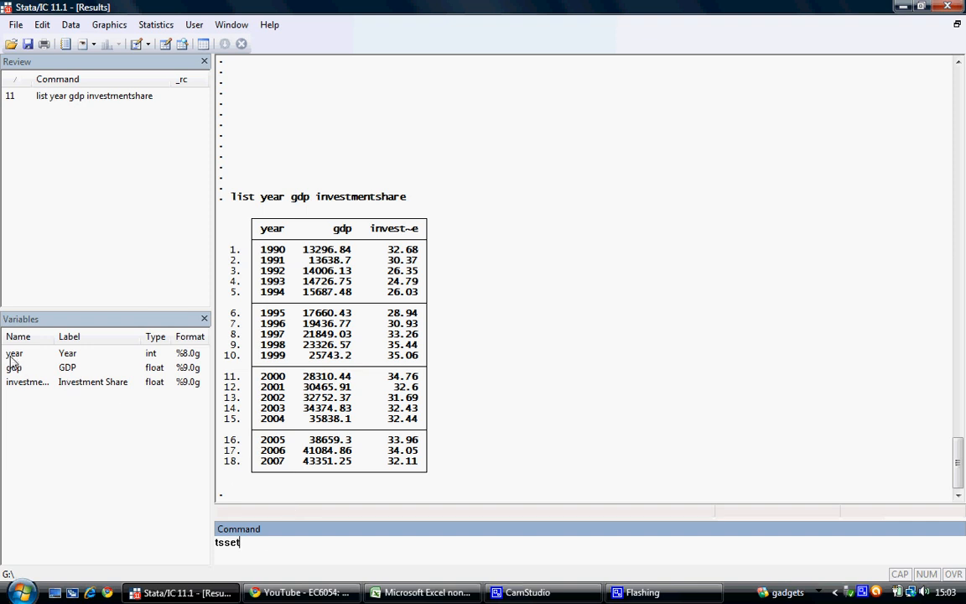
{"action": "type", "text": "year,"}
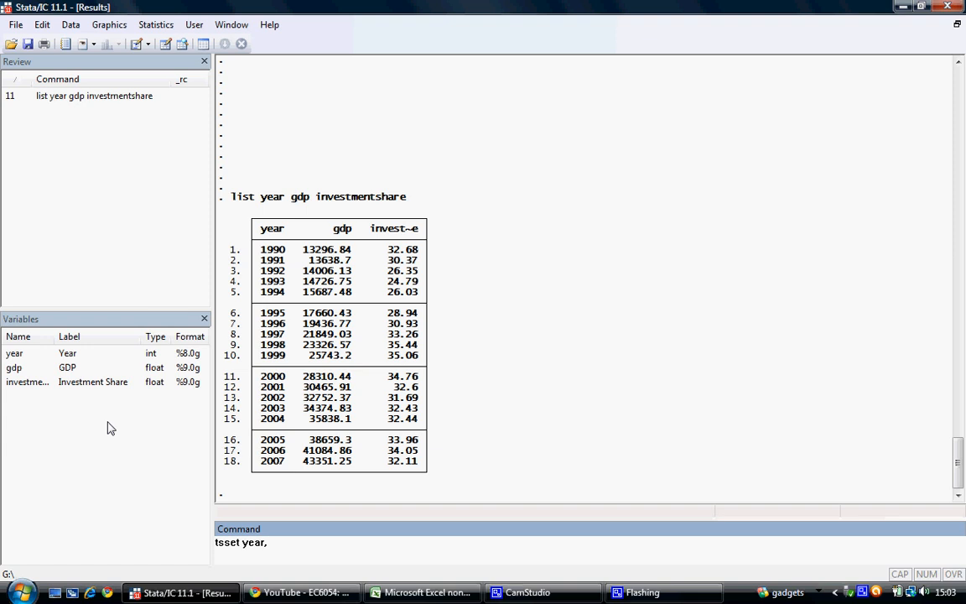
{"action": "type", "text": "year"}
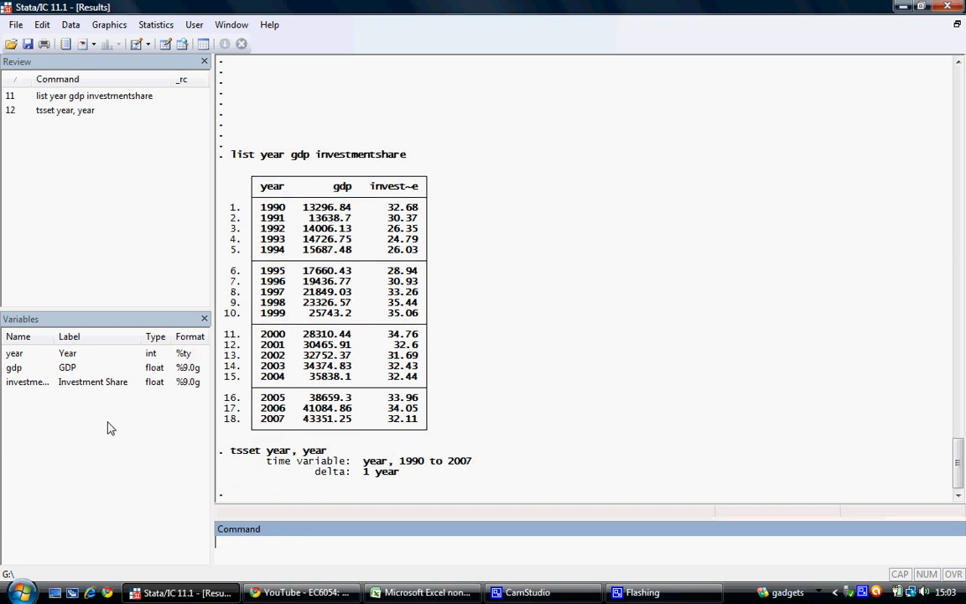
{"action": "mouse_move", "coordinate": [377, 469]}
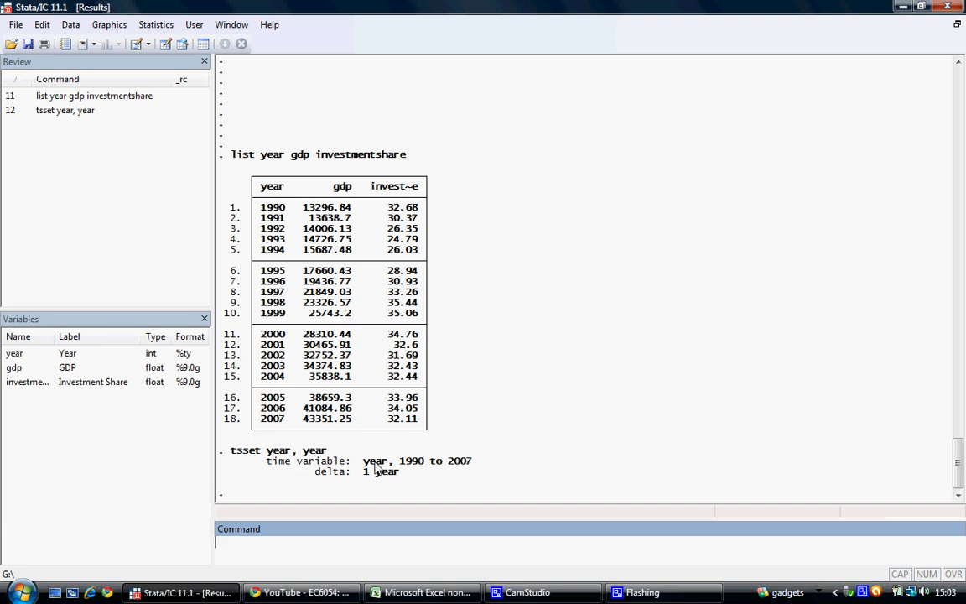
{"action": "mouse_move", "coordinate": [459, 468]}
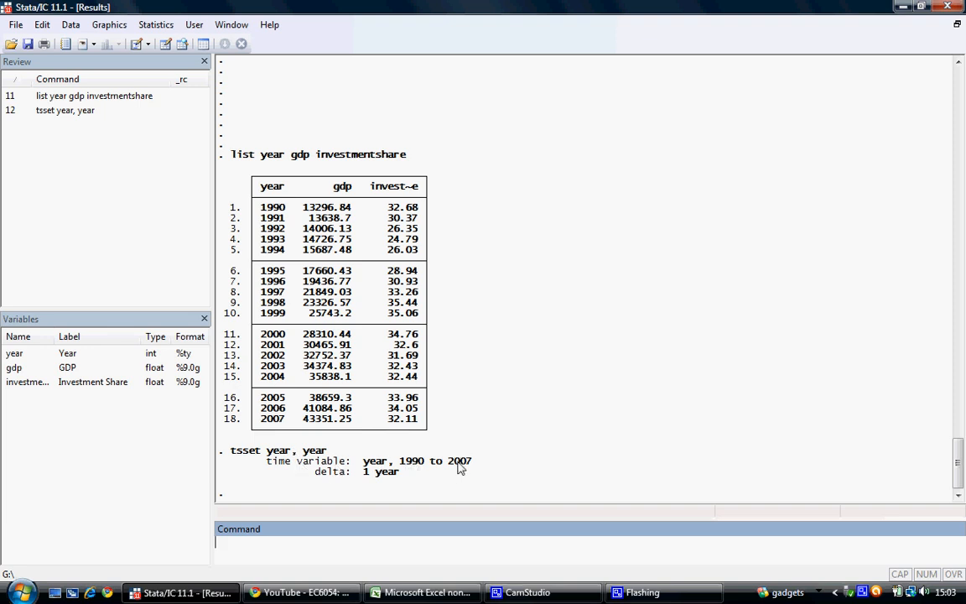
{"action": "mouse_move", "coordinate": [389, 472]}
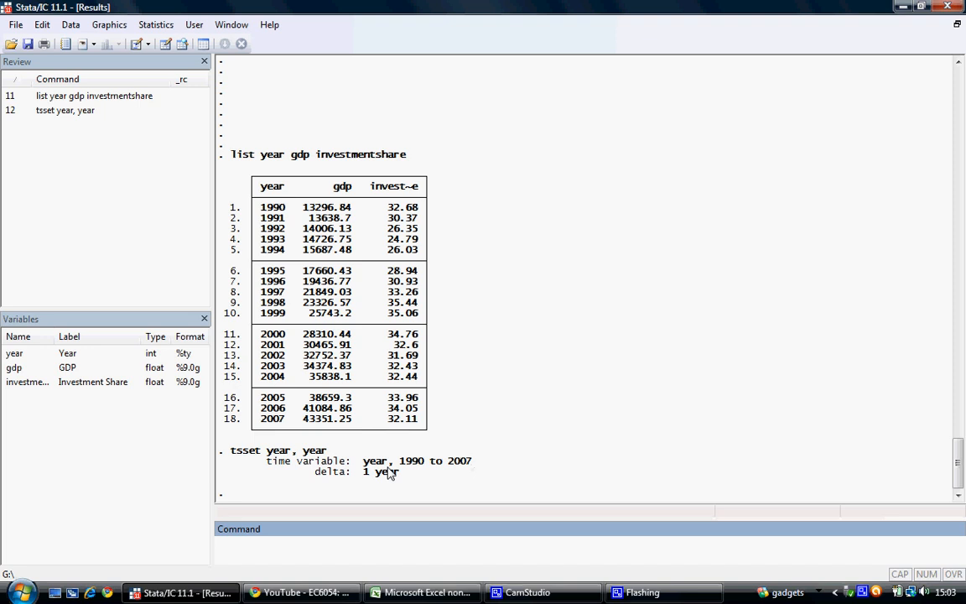
{"action": "mouse_move", "coordinate": [377, 476]}
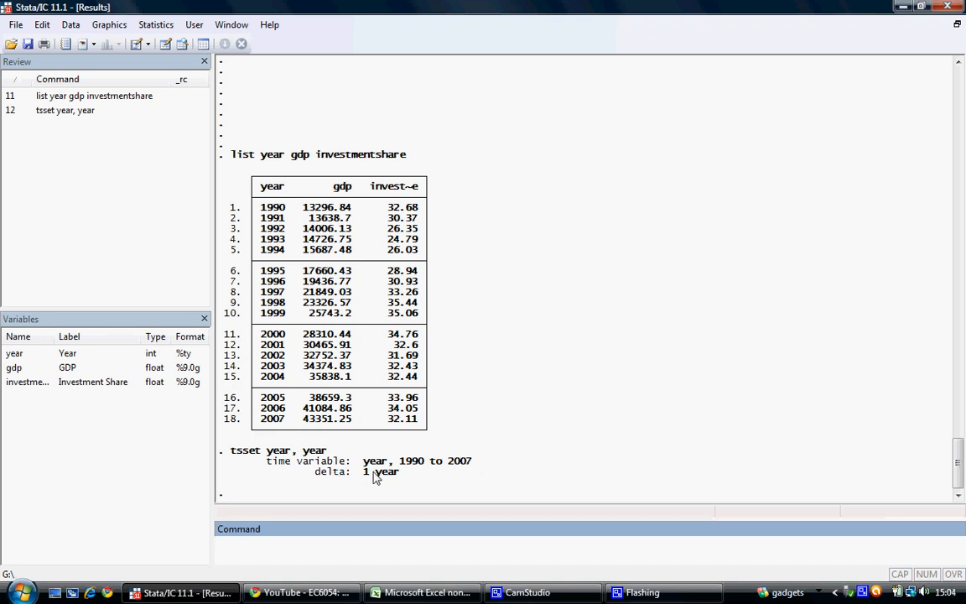
{"action": "mouse_move", "coordinate": [387, 478]}
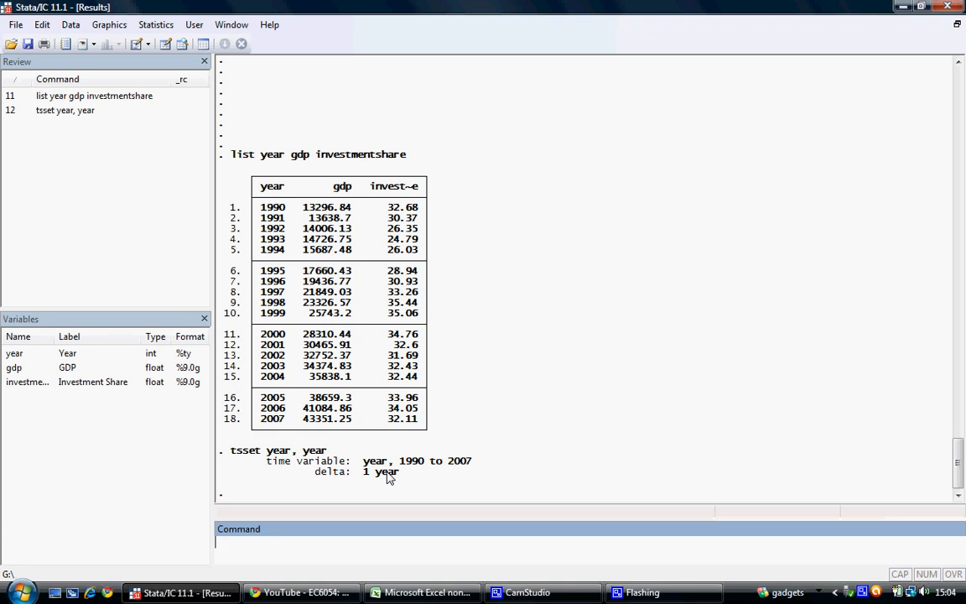
- Regress gdp on investmentshare and l.investmentshare, using 17 observations
{"action": "type", "text": "regress"}
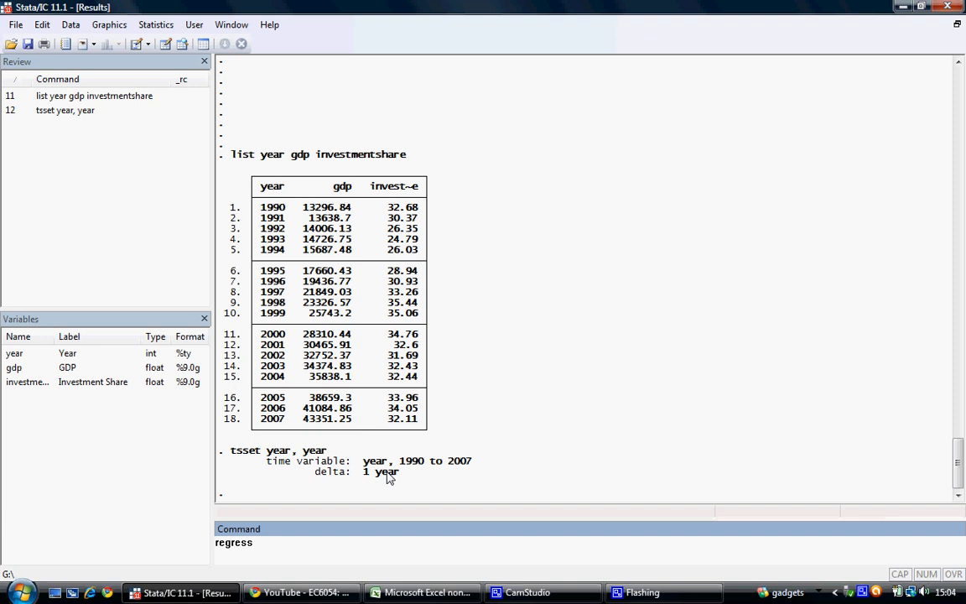
{"action": "type", "text": "gdp"}
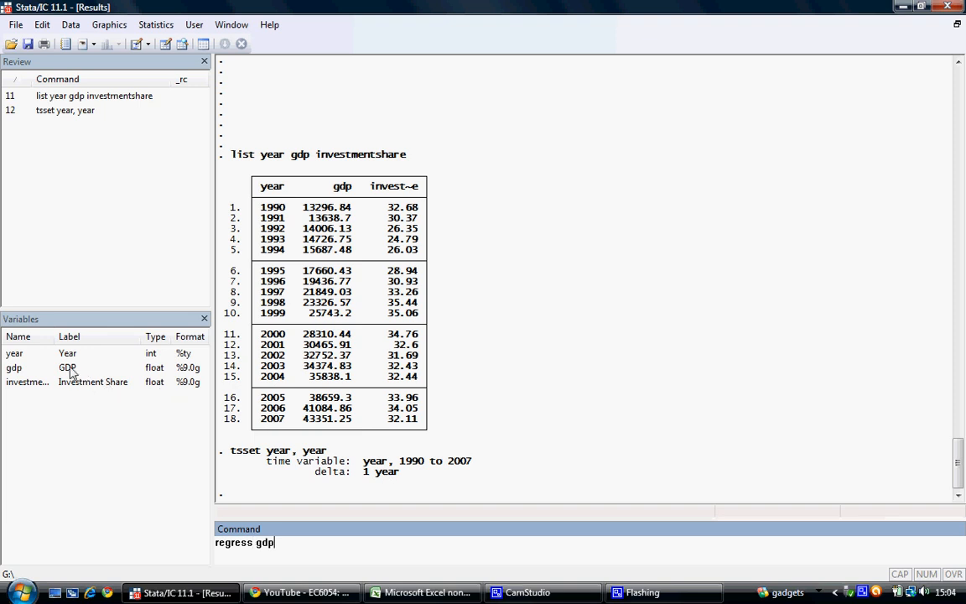
{"action": "type", "text": "investmentshare"}
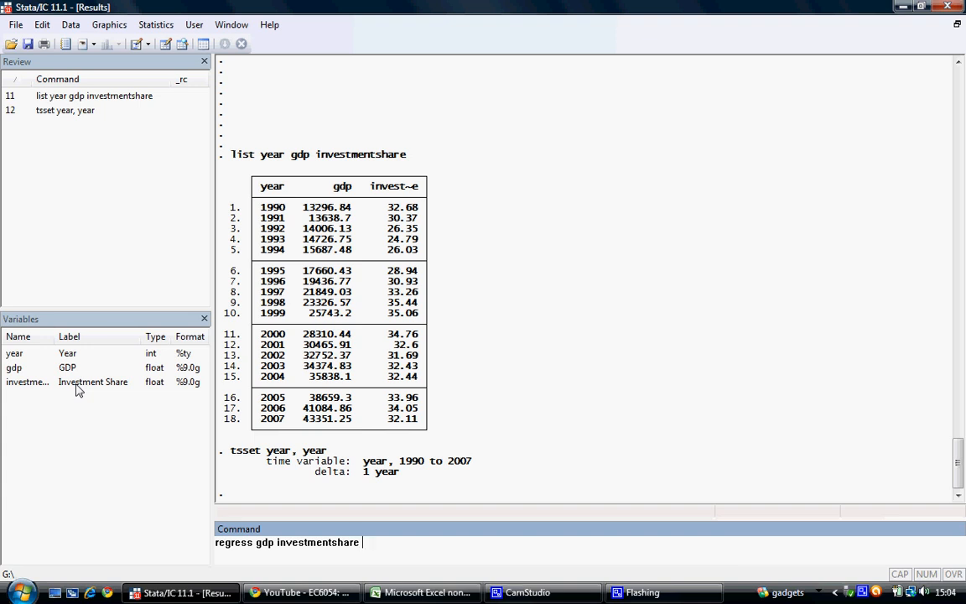
{"action": "type", "text": "l."}
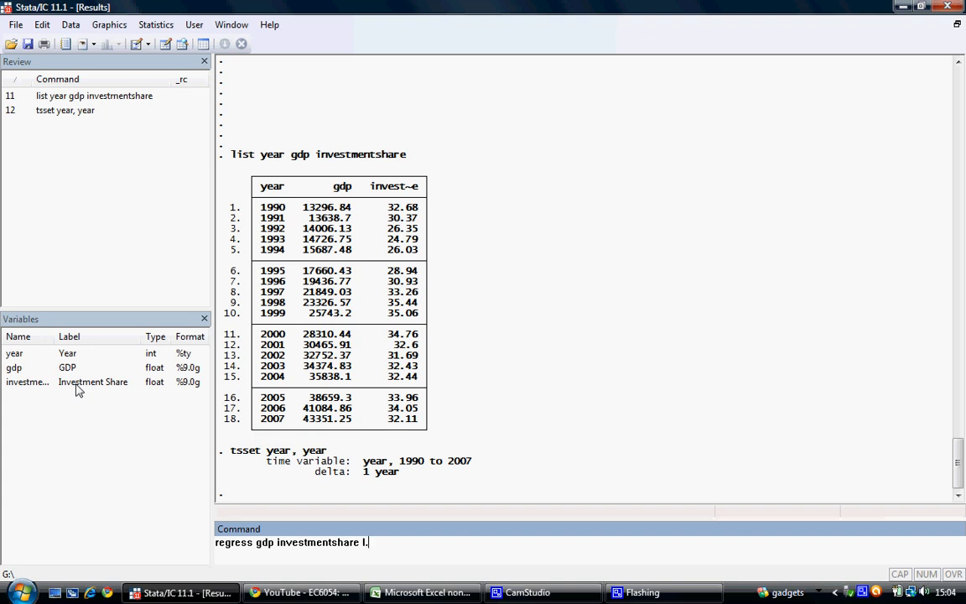
{"action": "type", "text": "investmentshare"}
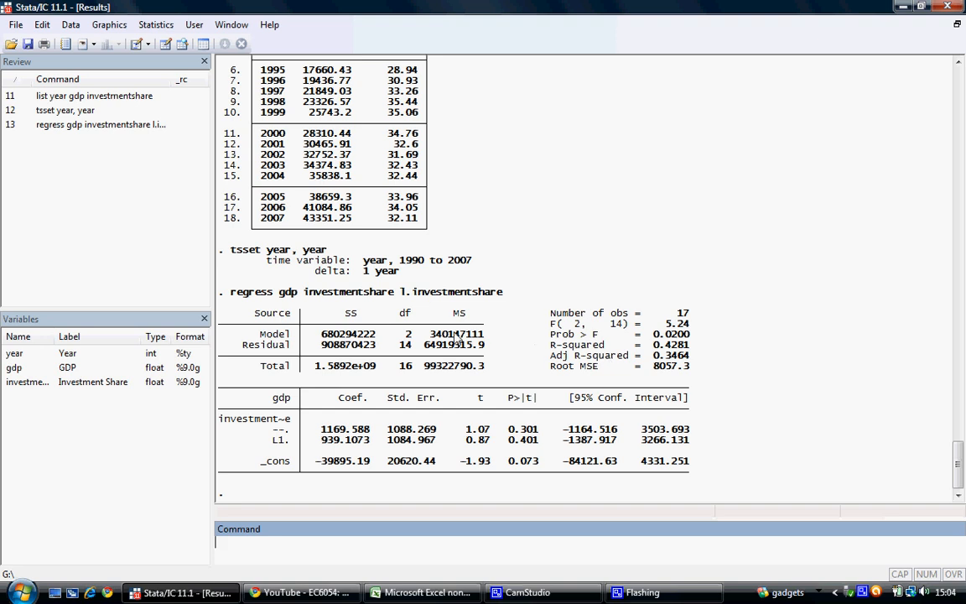
{"action": "mouse_move", "coordinate": [325, 426]}
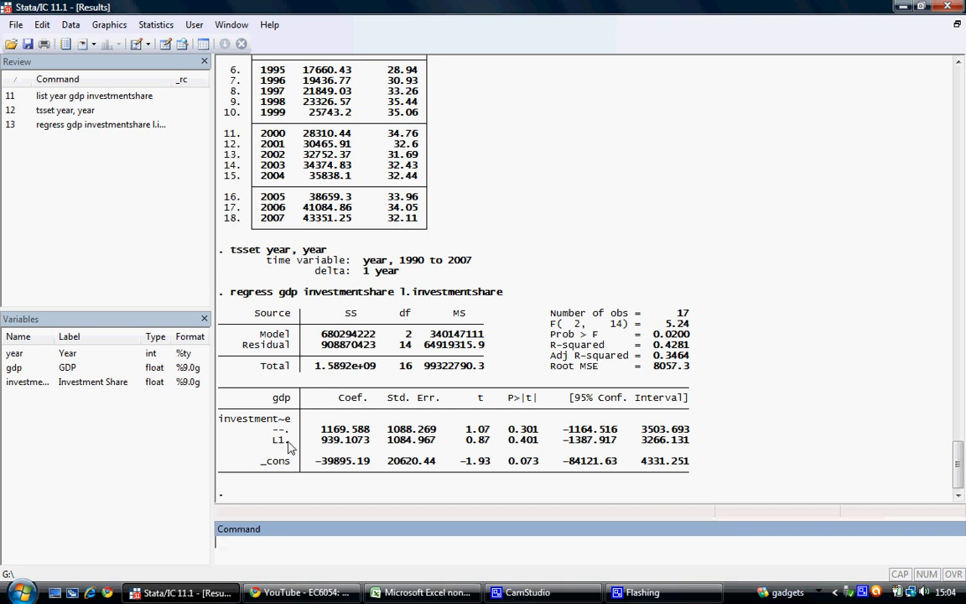
{"action": "mouse_move", "coordinate": [537, 432]}
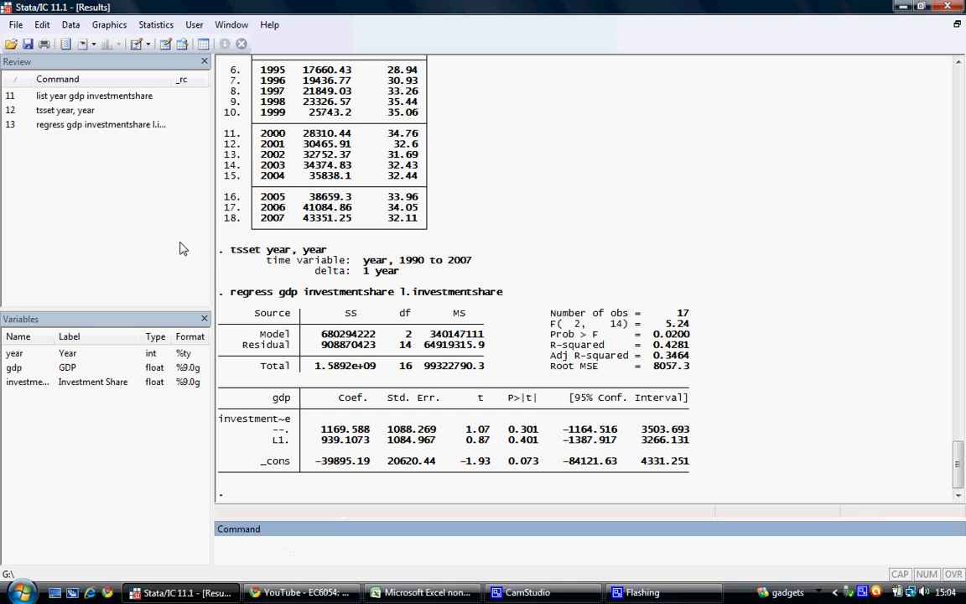
- Recall the one-lag regression and add l2.investmentshare, using 16 observations
{"action": "left_click", "coordinate": [101, 124]}
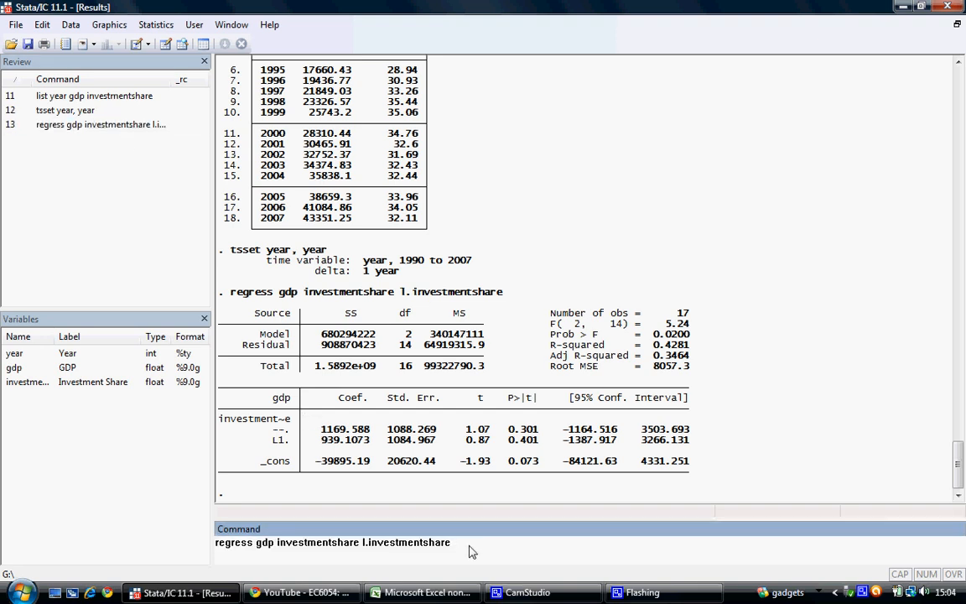
{"action": "type", "text": "l2."}
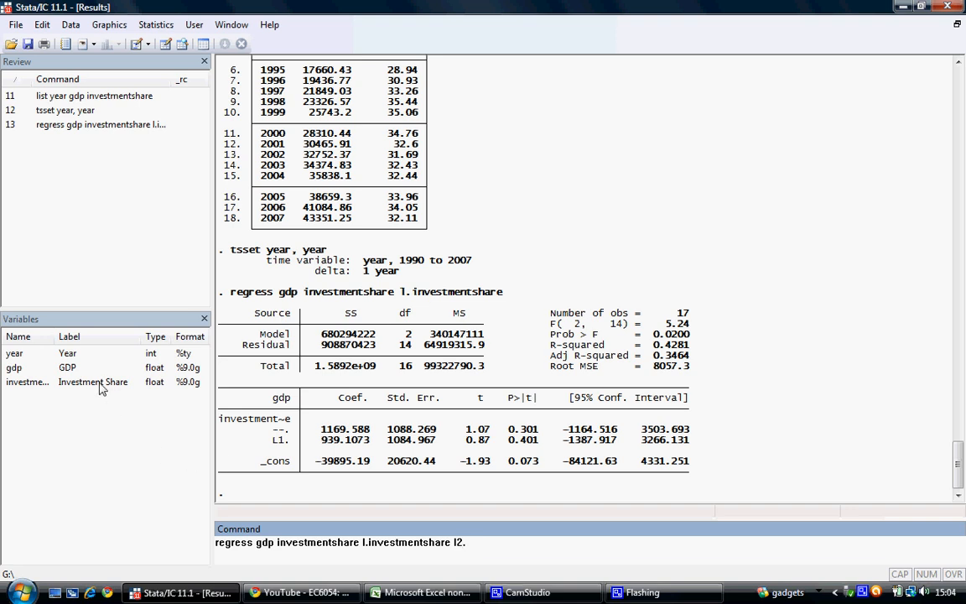
{"action": "type", "text": "investmentshare"}
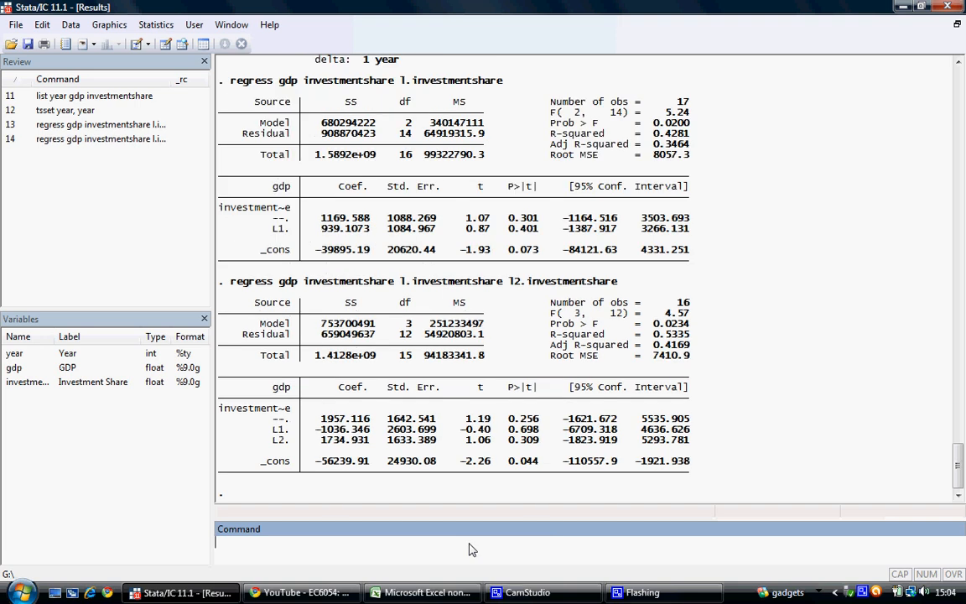
{"action": "mouse_move", "coordinate": [268, 404]}
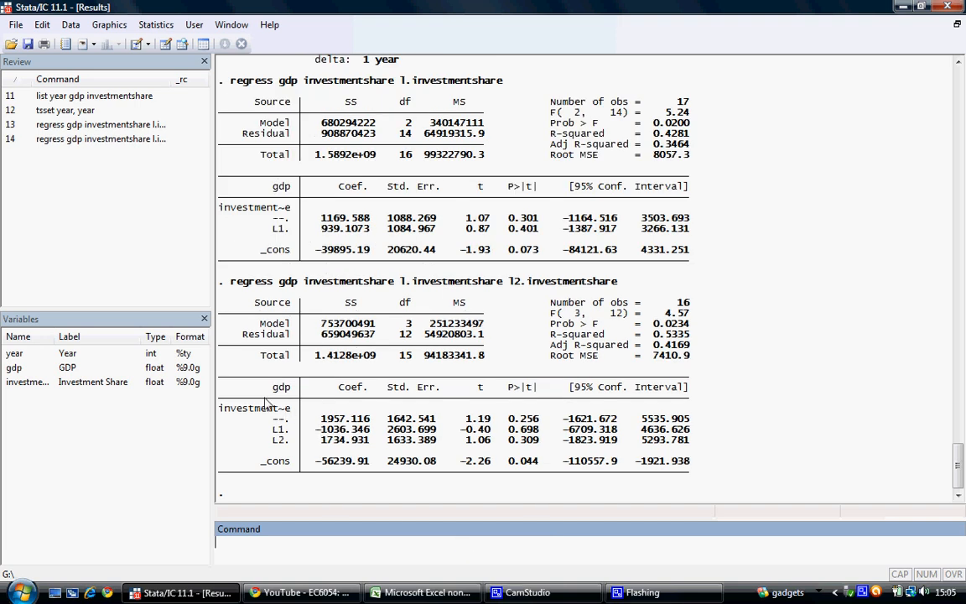
{"action": "mouse_move", "coordinate": [284, 434]}
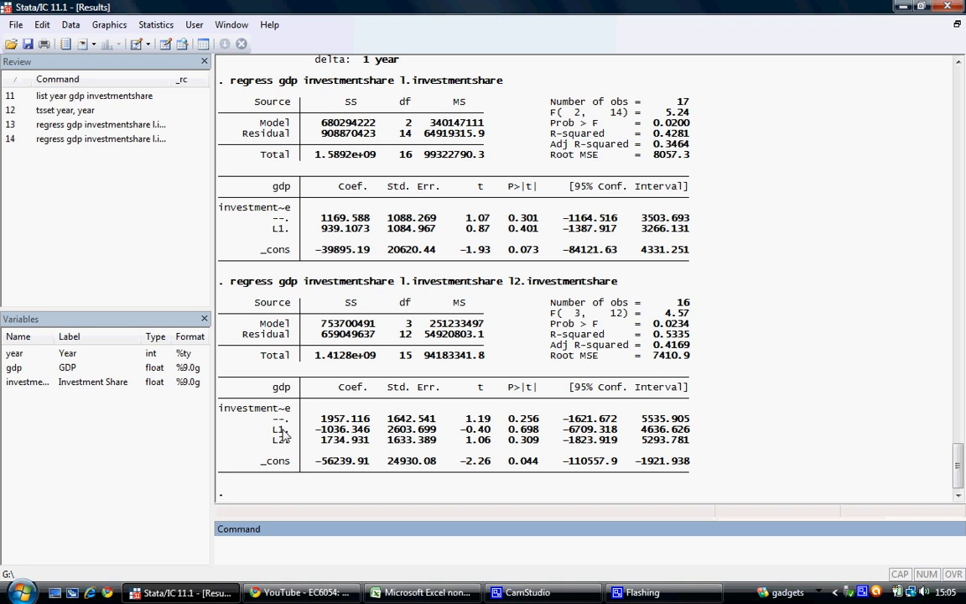
{"action": "mouse_move", "coordinate": [285, 442]}
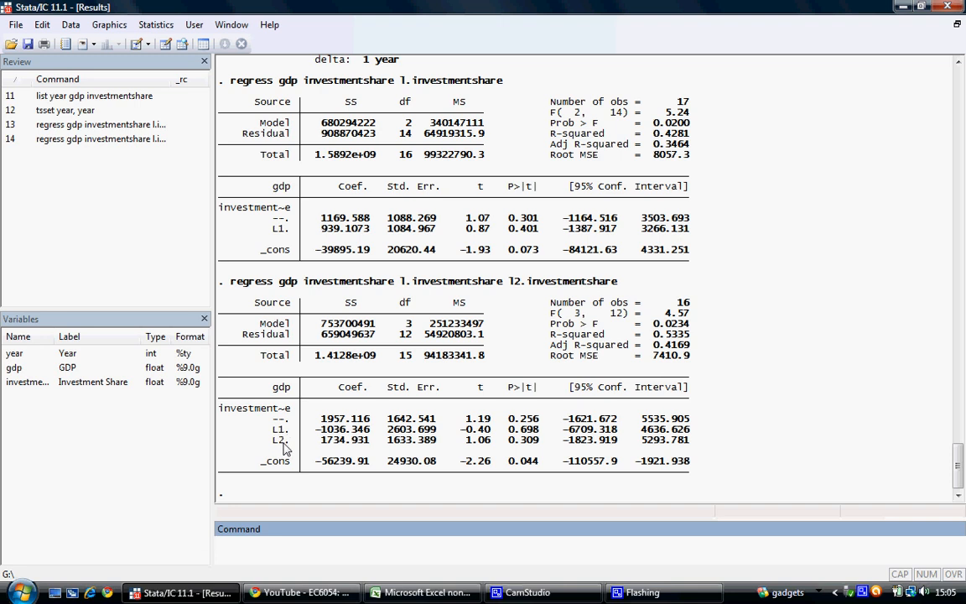
{"action": "mouse_move", "coordinate": [646, 315]}
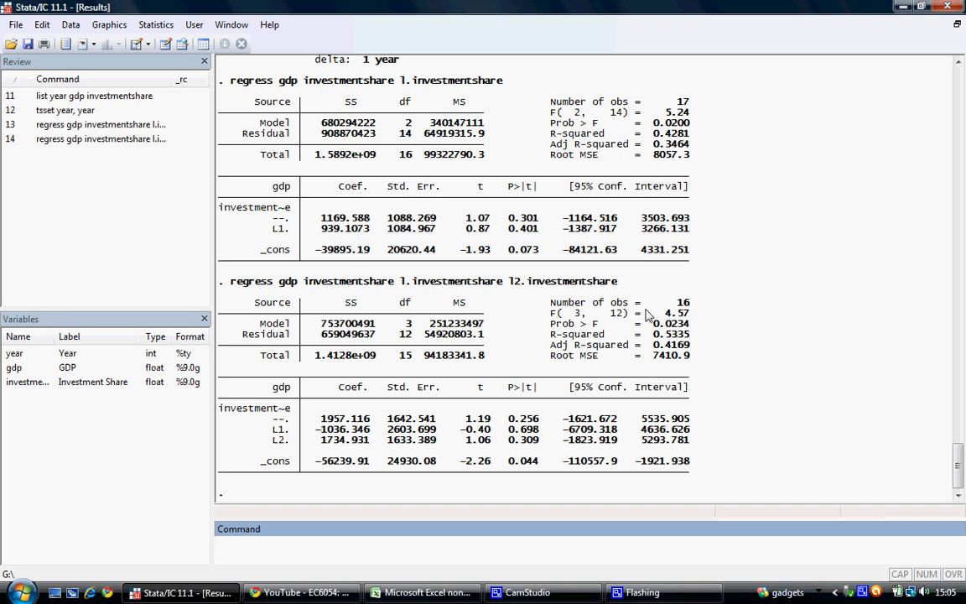
{"action": "mouse_move", "coordinate": [679, 311]}
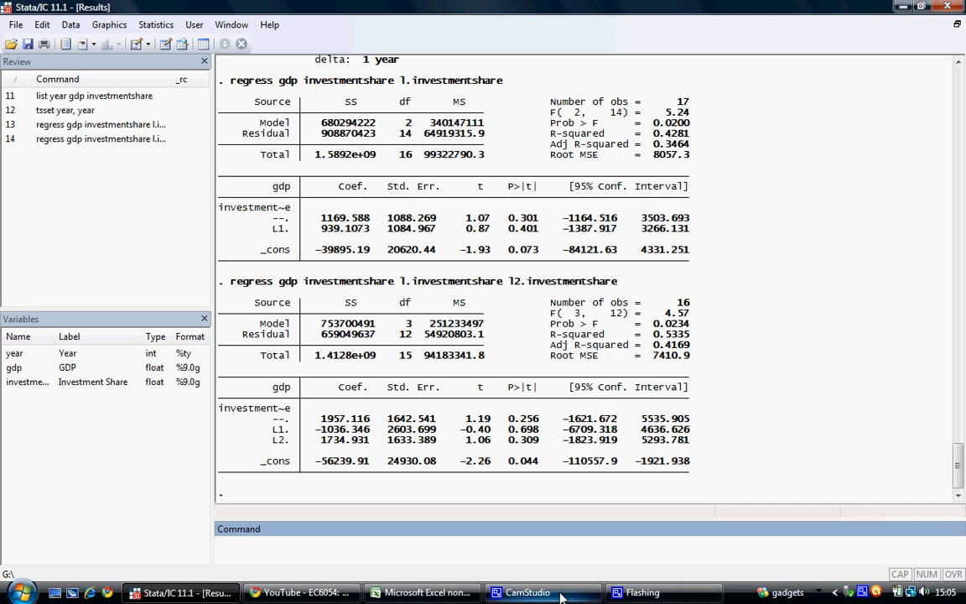
{"action": "left_click", "coordinate": [542, 591]}
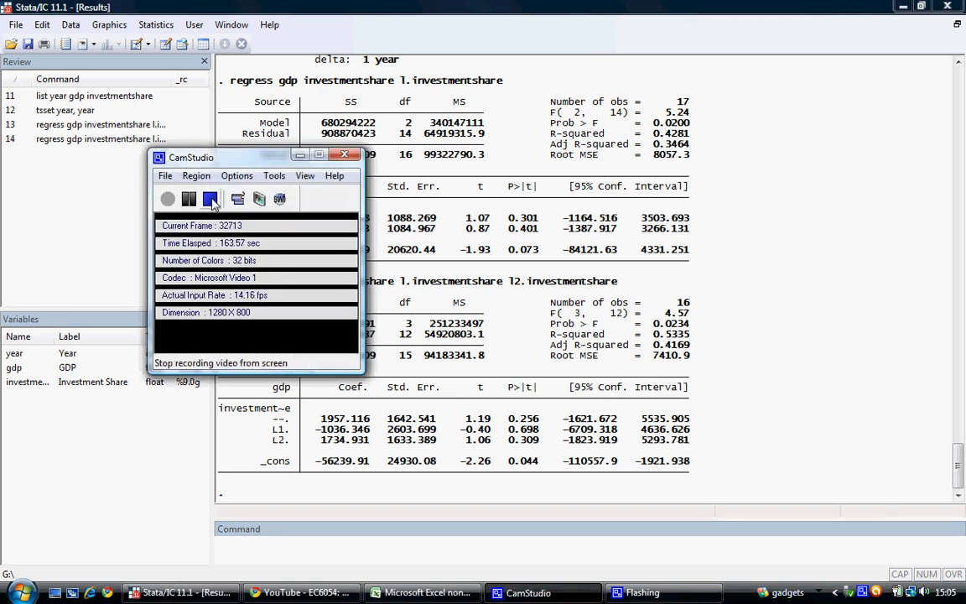